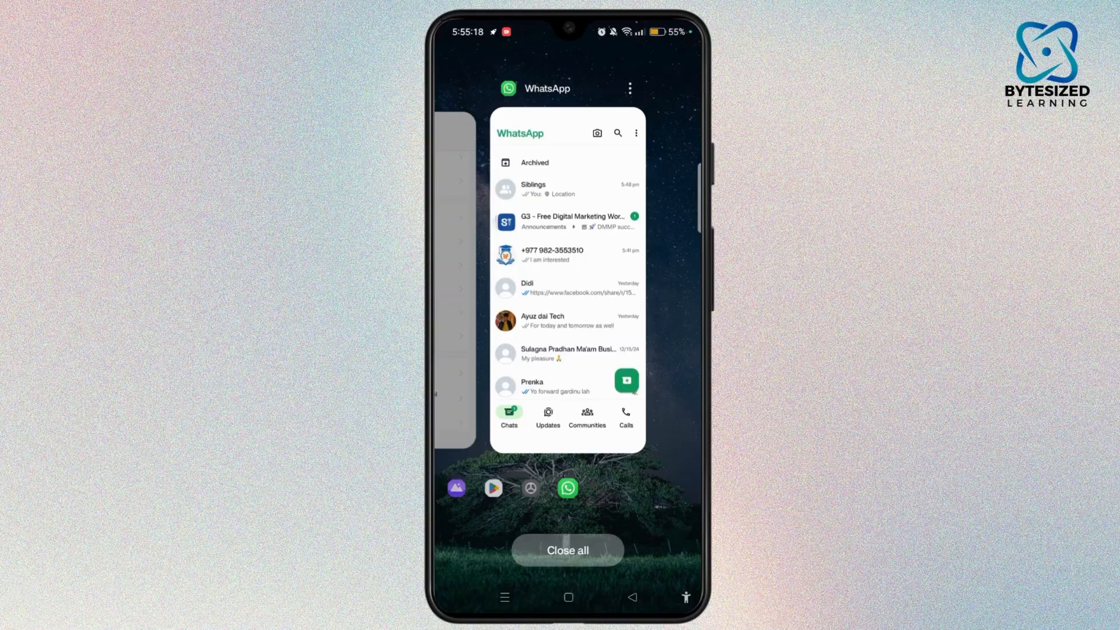
Dismiss the recent apps overview and return to the home screen
click(568, 550)
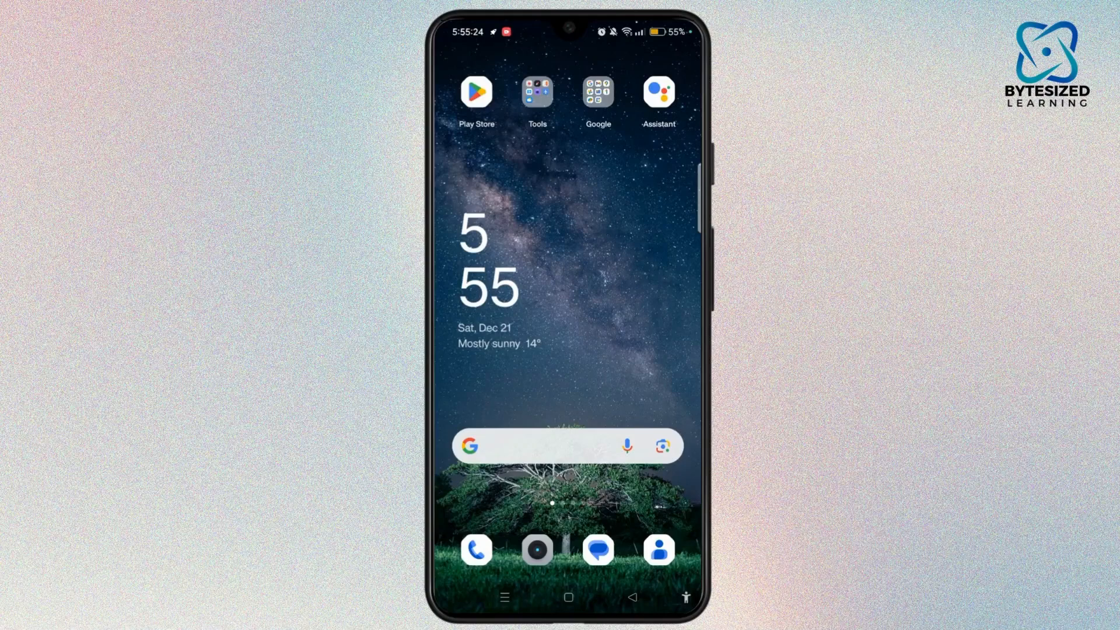
View the Play Store's installed apps list and choose a sort order for it
click(476, 91)
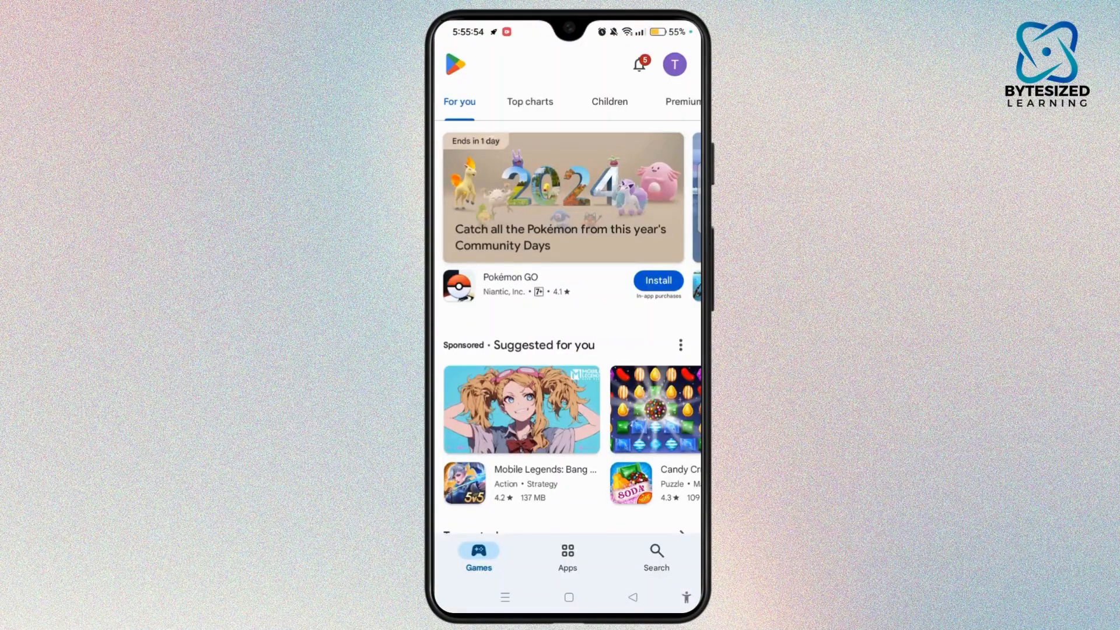
click(673, 64)
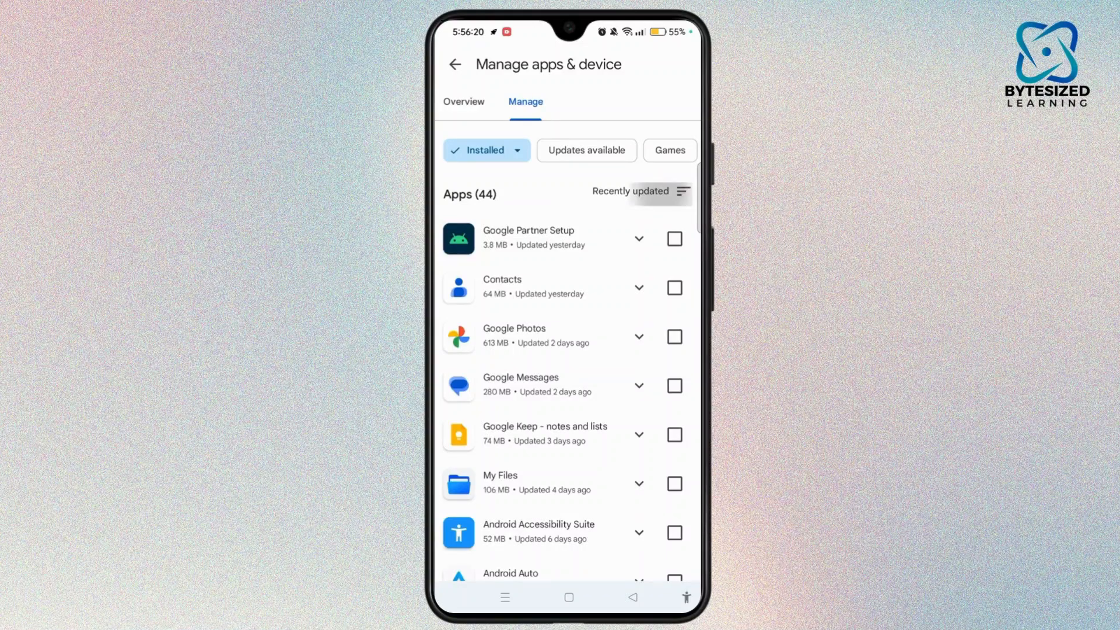
click(679, 190)
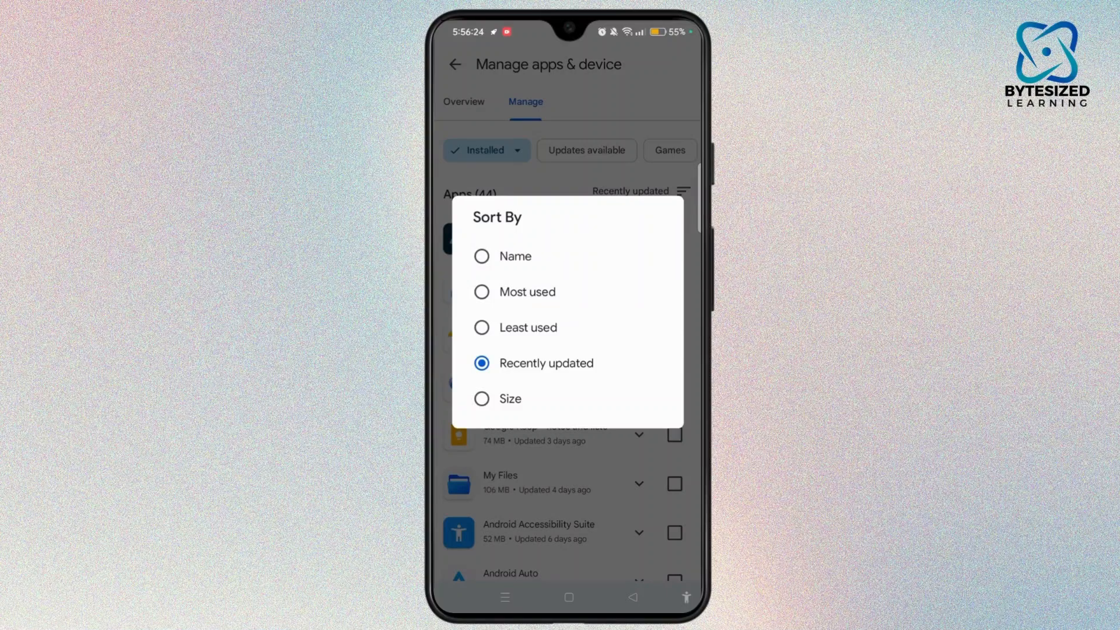
click(530, 291)
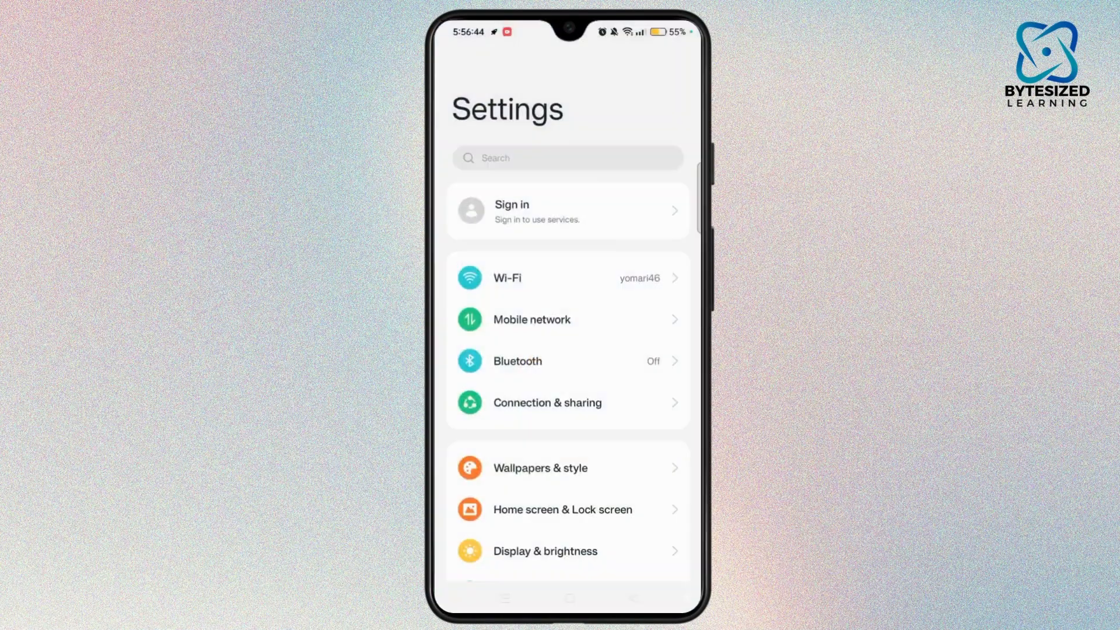
Reach Privacy in Settings and bring up the Permission manager list
scroll(down, 3)
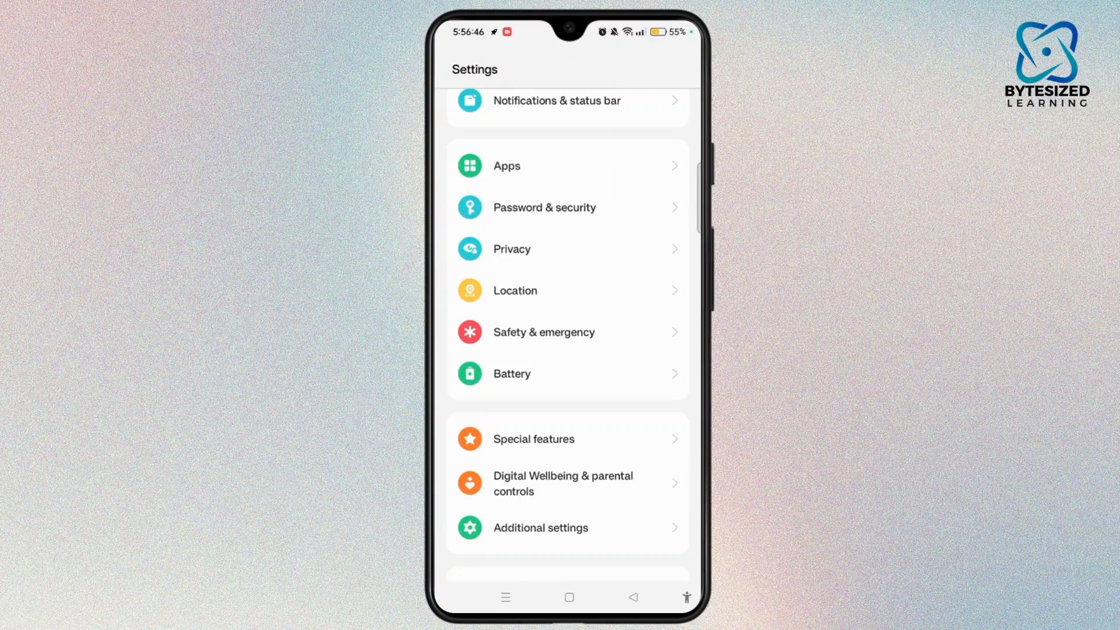
scroll(down, 3)
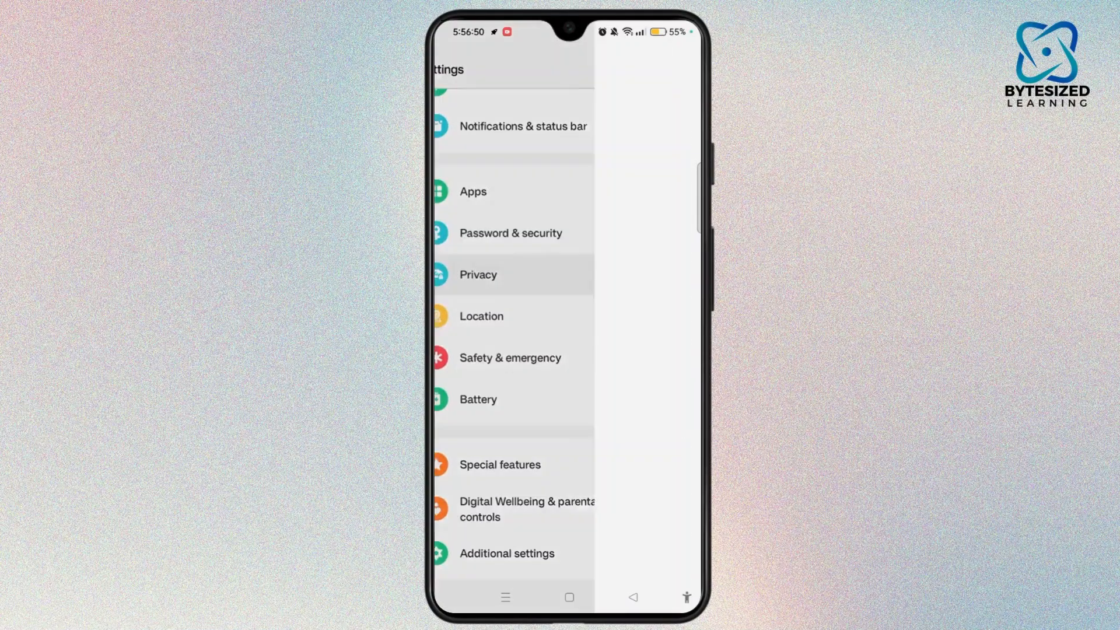
click(477, 275)
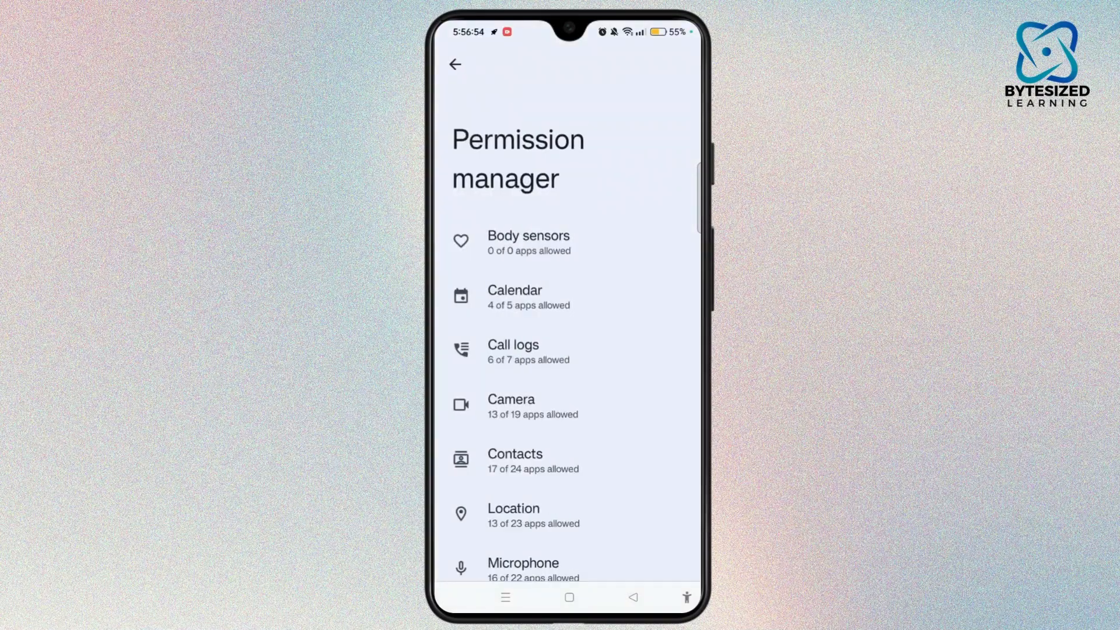
scroll(down, 3)
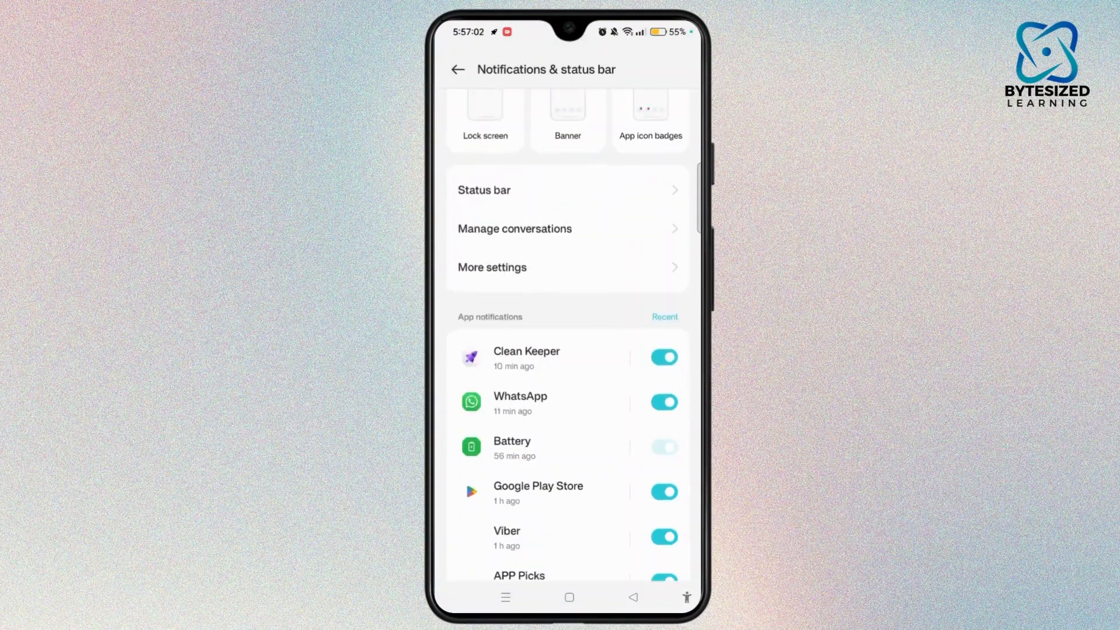
Switch off YouTube's toggle in the App notifications list, leaving other apps enabled
scroll(down, 3)
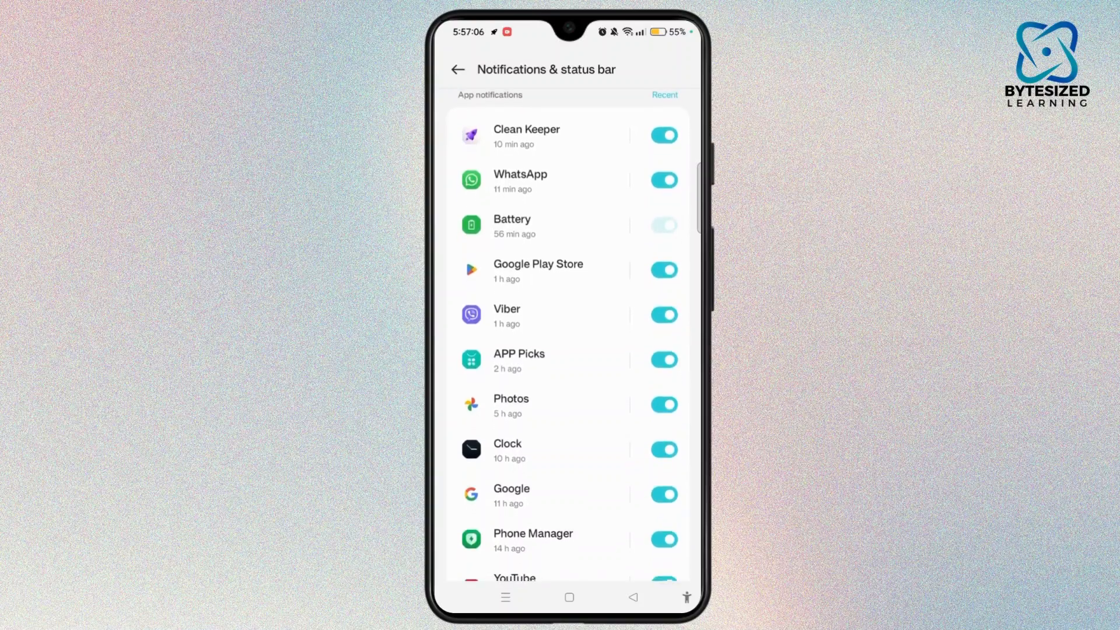
scroll(down, 3)
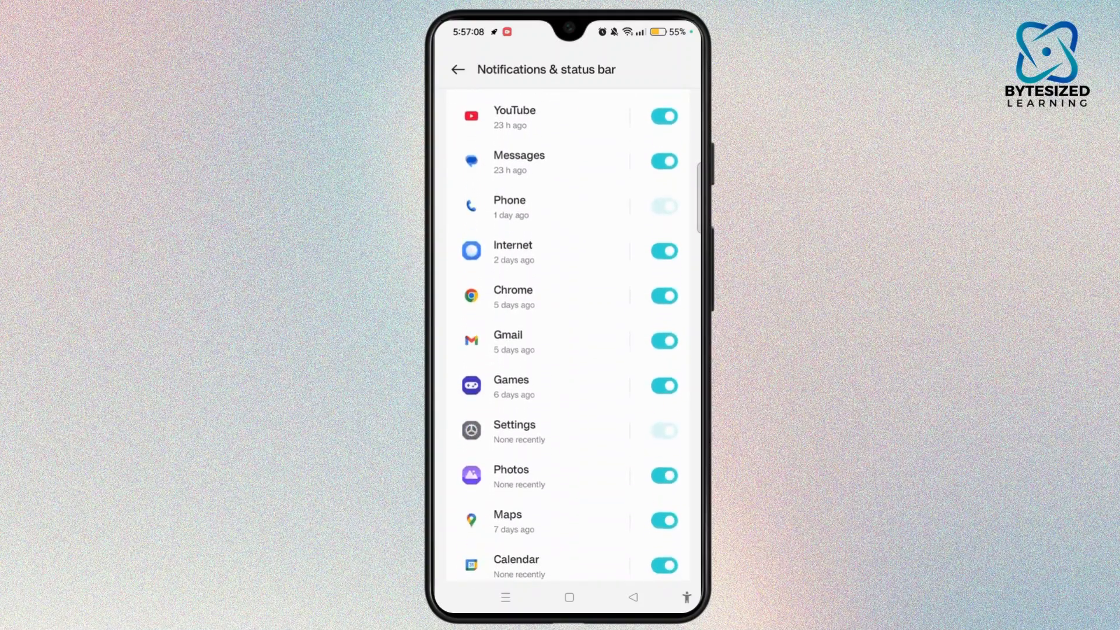
scroll(down, 3)
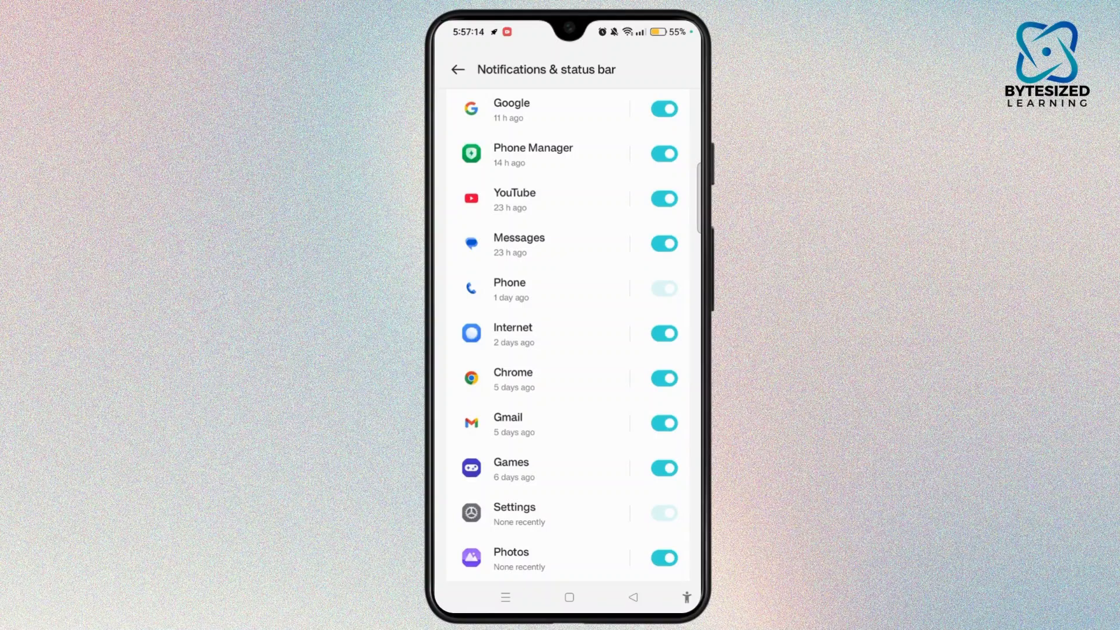
click(663, 199)
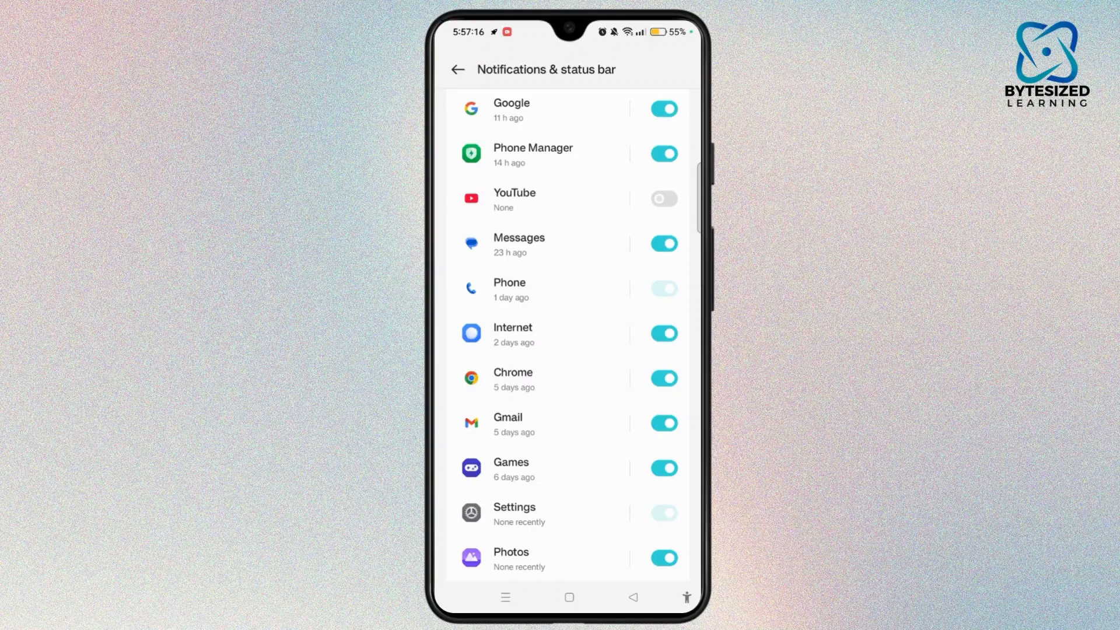